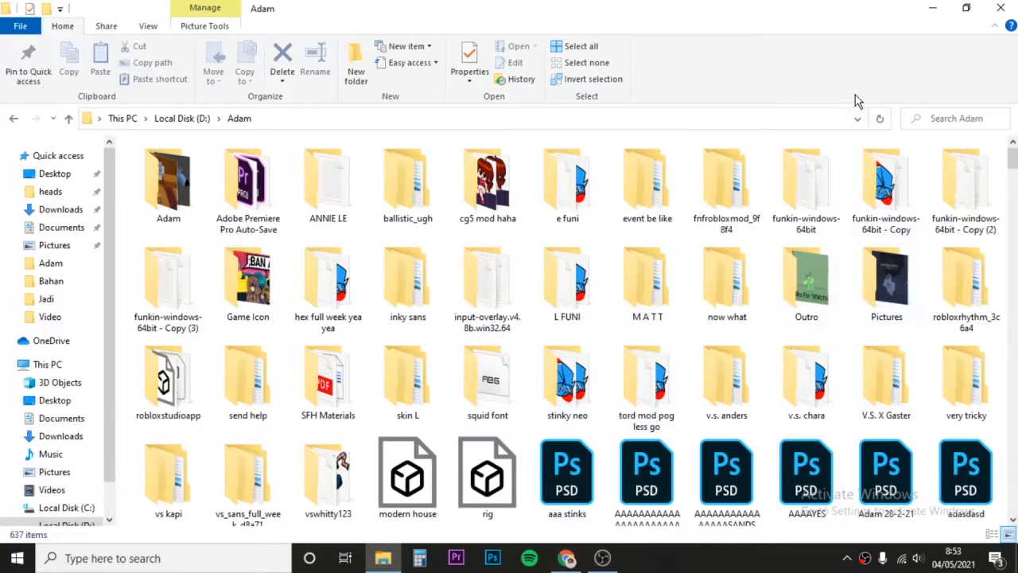
{"action": "mouse_move", "coordinate": [732, 131]}
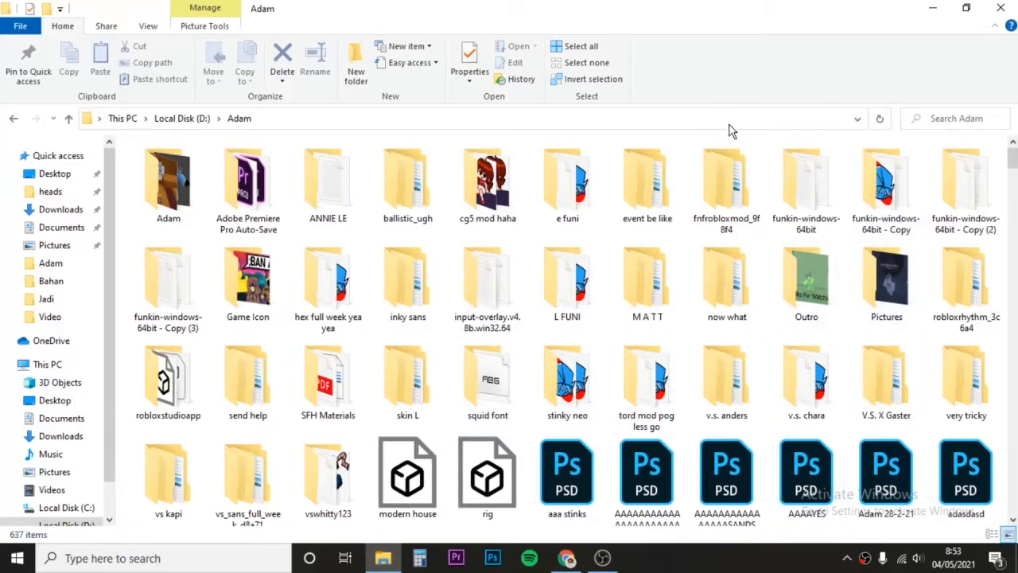
{"action": "mouse_move", "coordinate": [856, 119]}
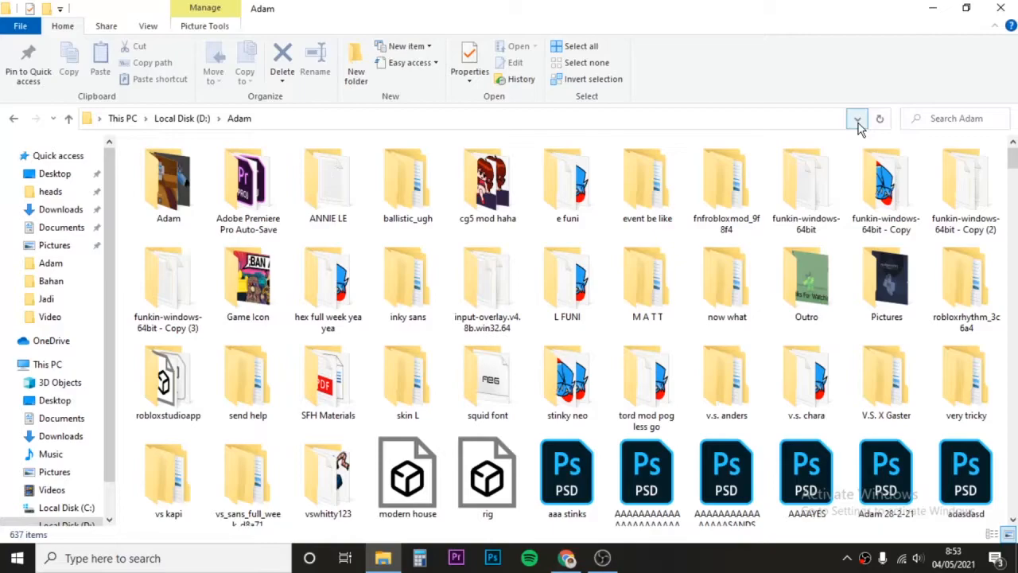
{"action": "mouse_move", "coordinate": [806, 187]}
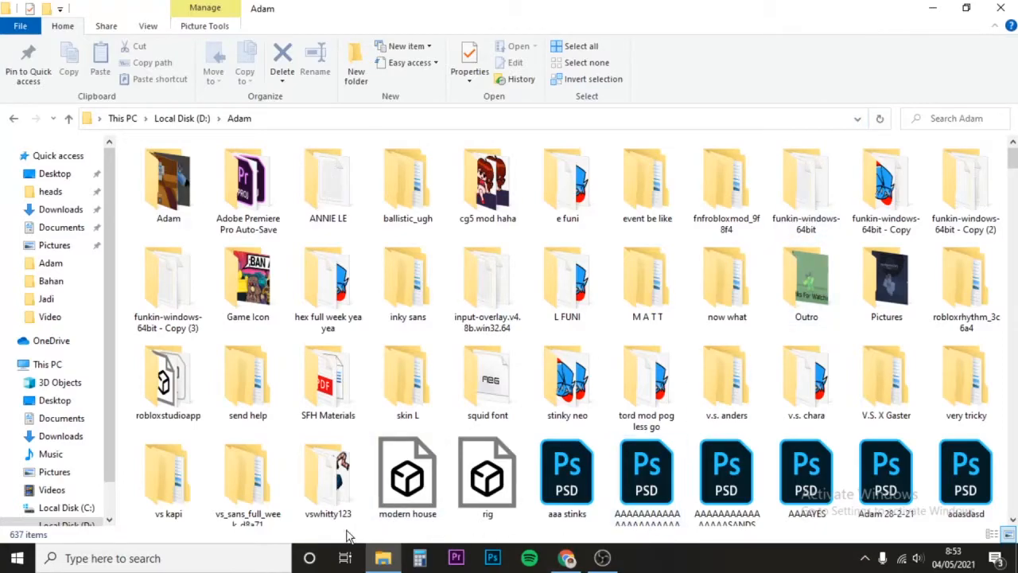
{"action": "mouse_move", "coordinate": [328, 477]}
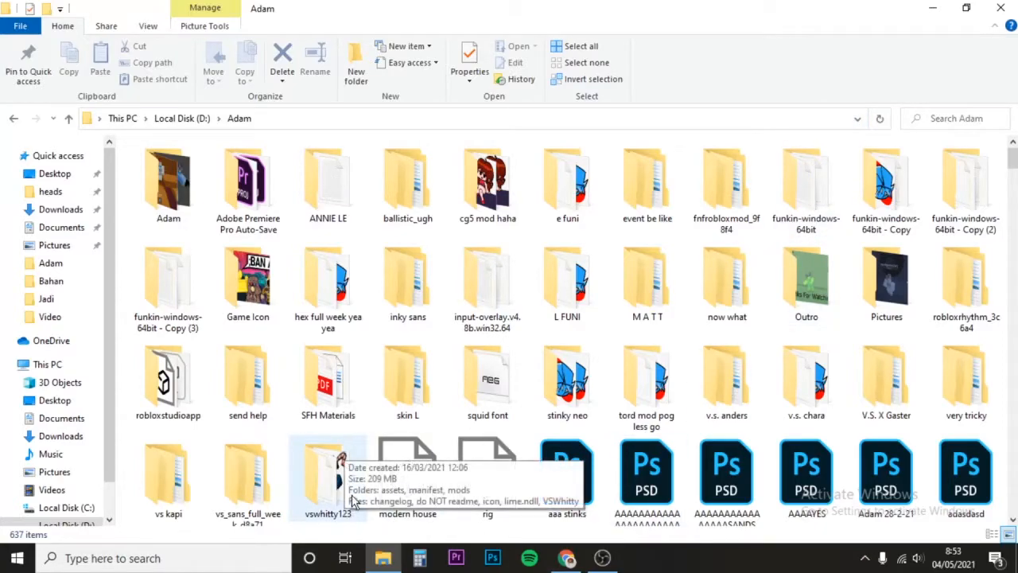
Browse into vswhitty123 > assets > data > lo-fight and select the pleaseSubscribe text file.
{"action": "scroll", "scroll_direction": "down", "scroll_amount": 3}
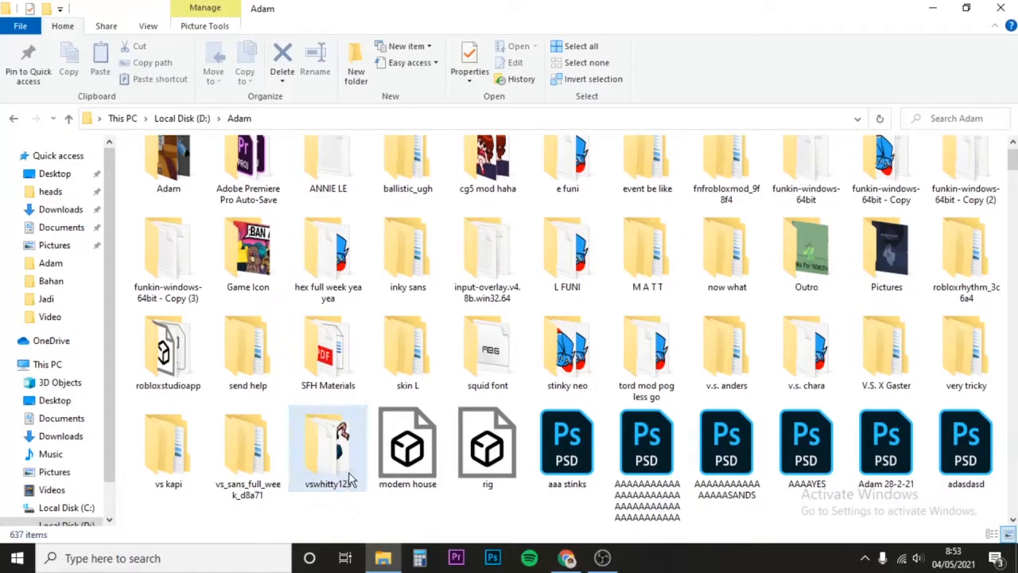
{"action": "double_click", "coordinate": [328, 441]}
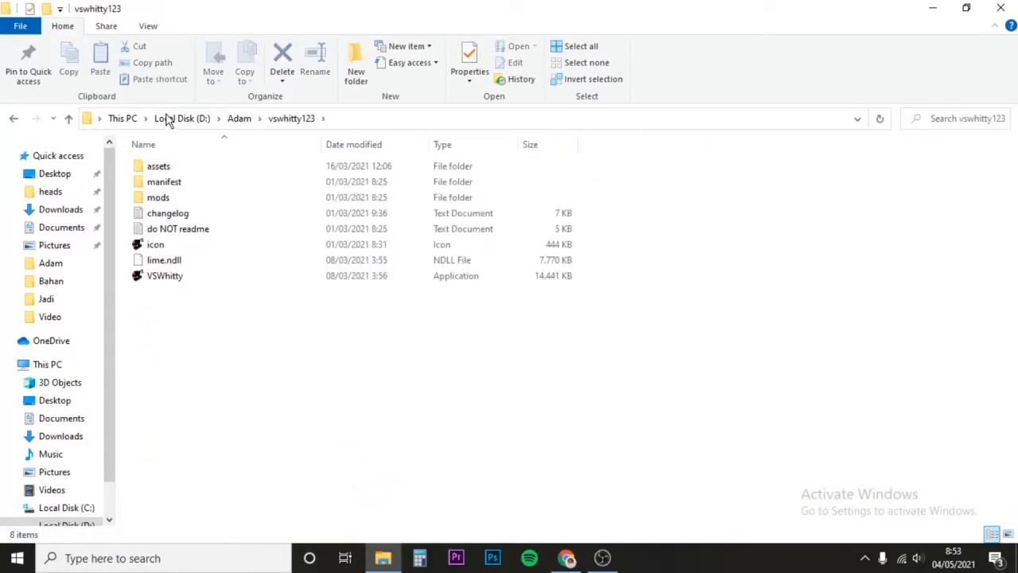
{"action": "double_click", "coordinate": [158, 165]}
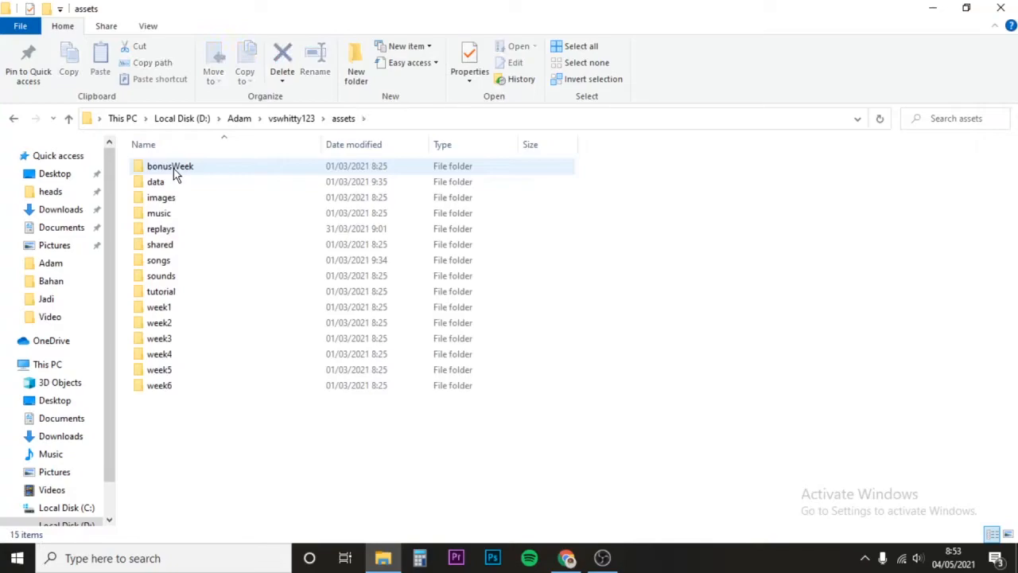
{"action": "double_click", "coordinate": [155, 181]}
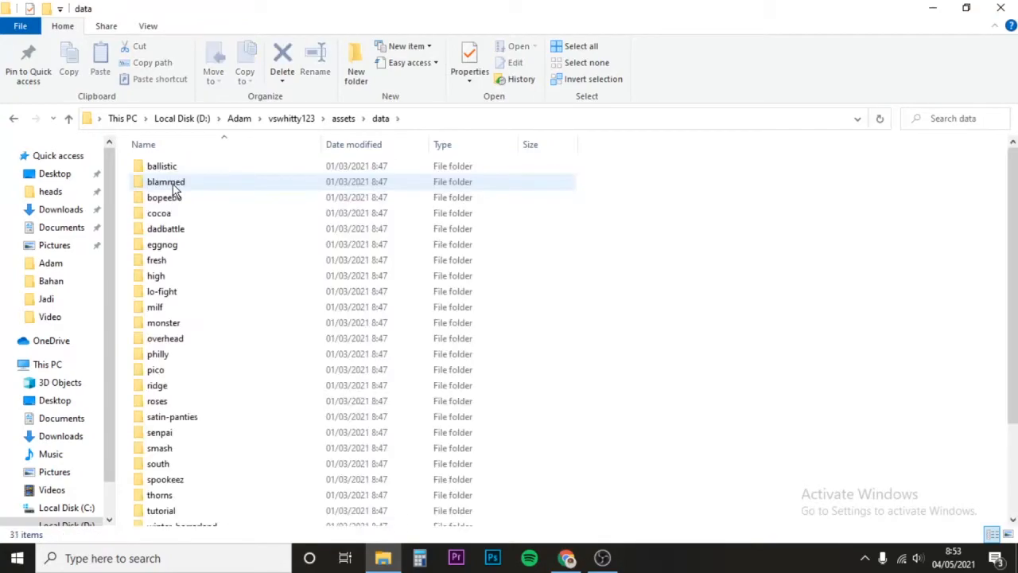
{"action": "mouse_move", "coordinate": [166, 182]}
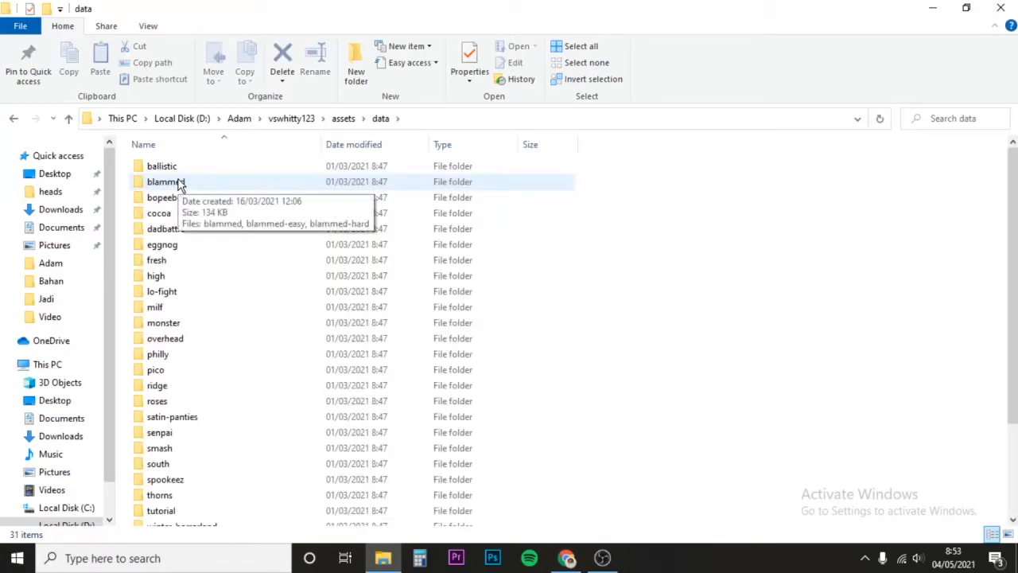
{"action": "mouse_move", "coordinate": [255, 322]}
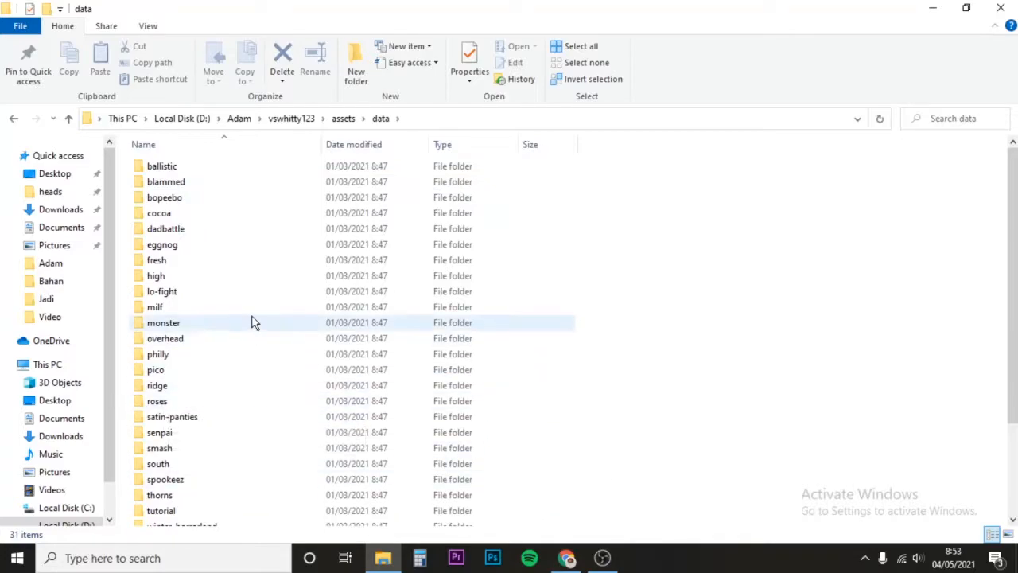
{"action": "mouse_move", "coordinate": [273, 299]}
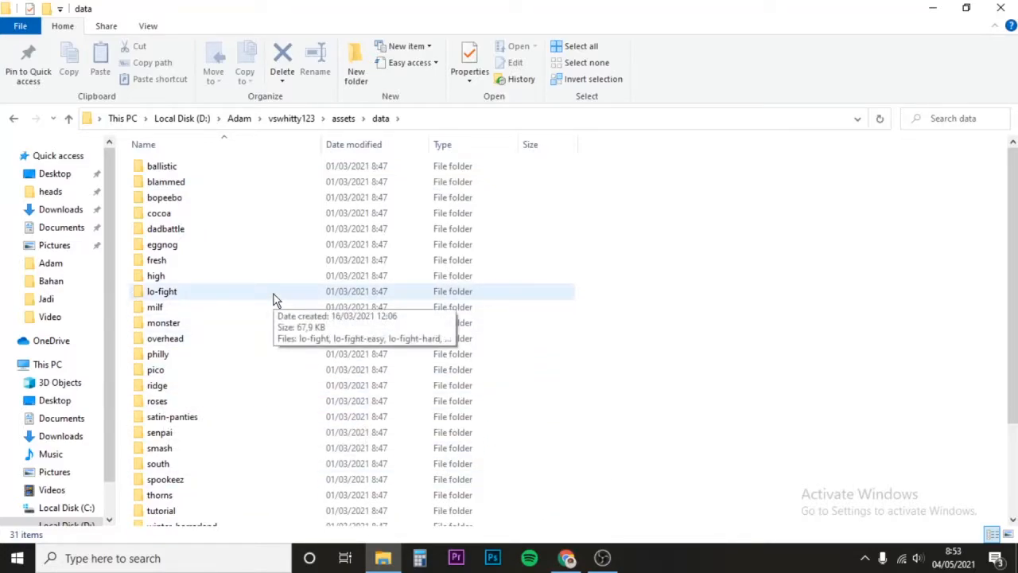
{"action": "double_click", "coordinate": [161, 290]}
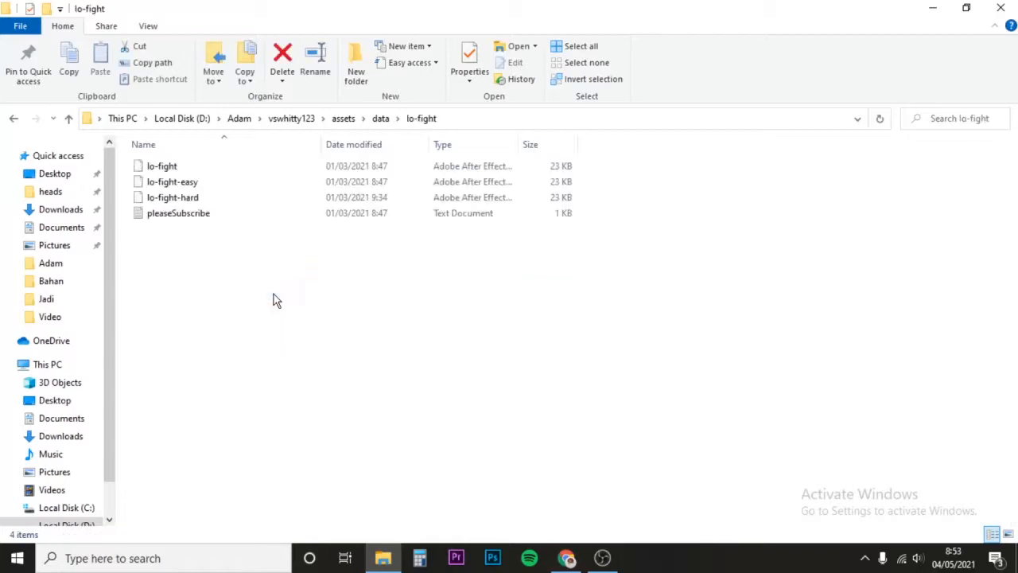
{"action": "left_click", "coordinate": [172, 182]}
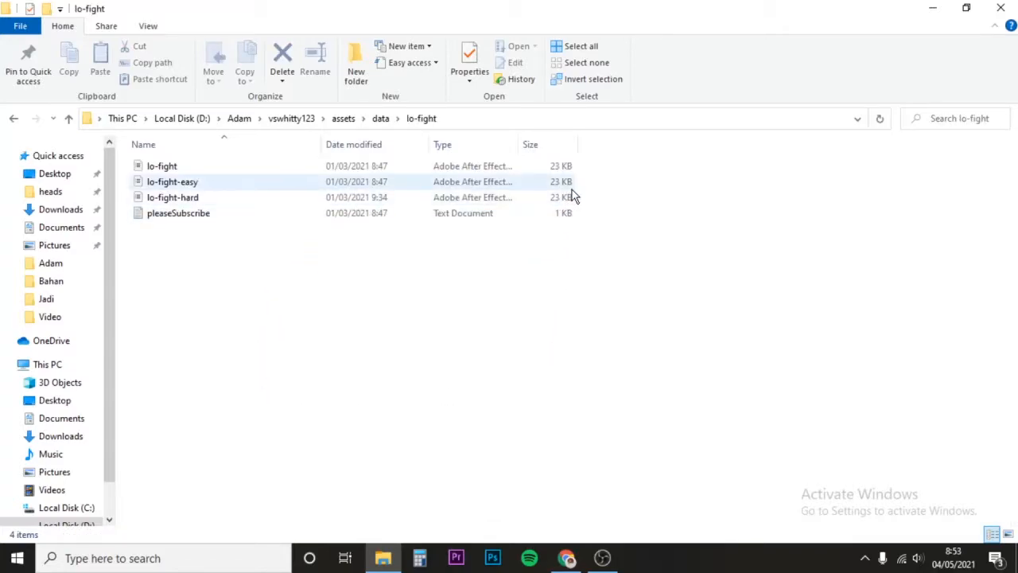
{"action": "left_click", "coordinate": [179, 213]}
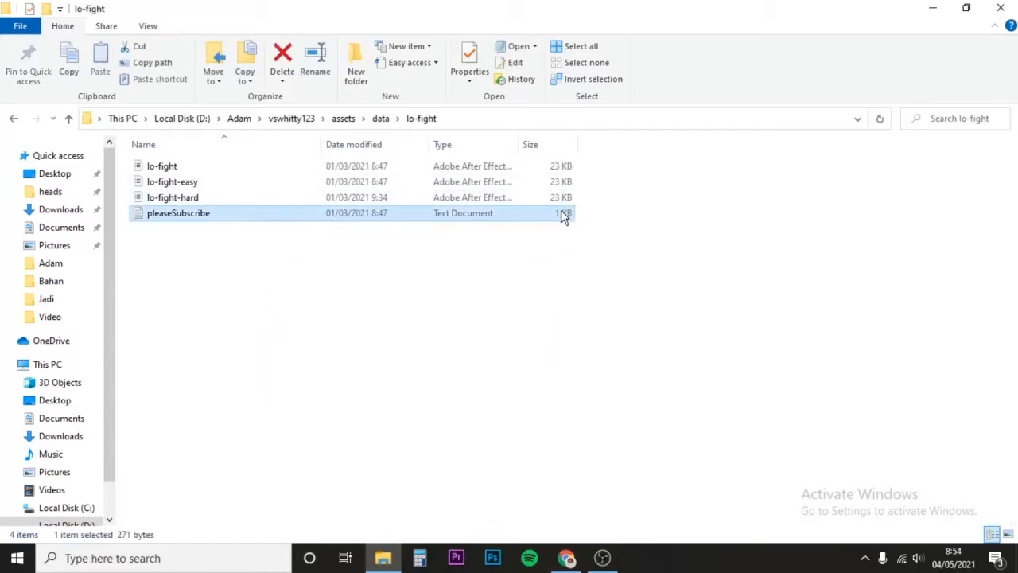
{"action": "mouse_move", "coordinate": [422, 233]}
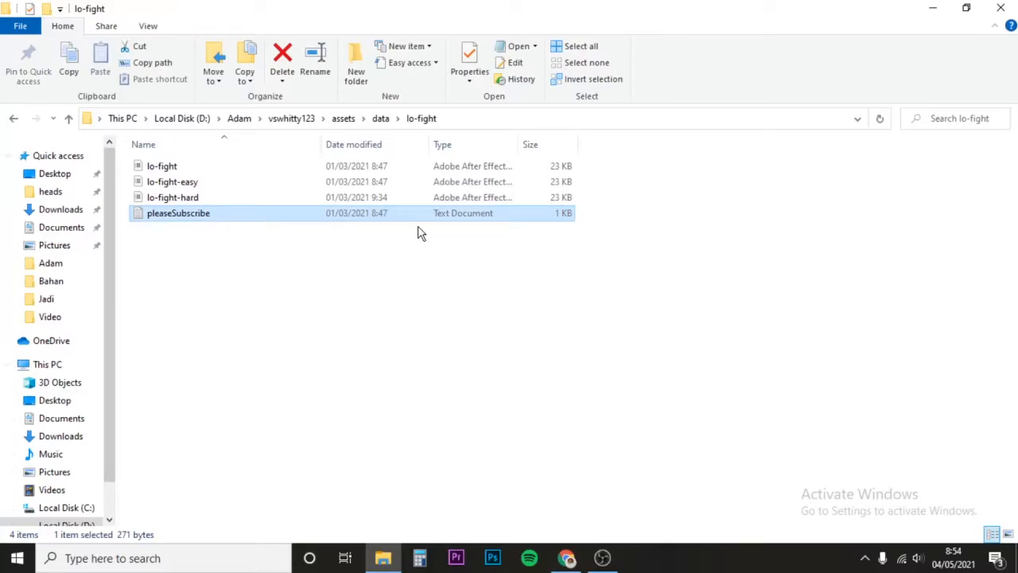
{"action": "mouse_move", "coordinate": [178, 219]}
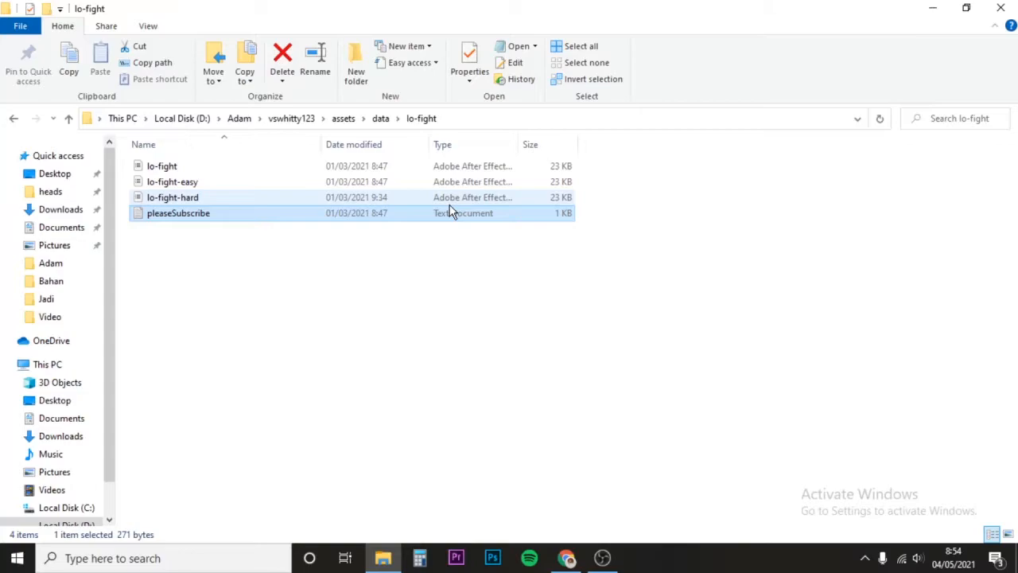
Open pleaseSubscribe and type lines like 'subscribe to pyxlsquid' and 'if not i will explode on you'.
{"action": "double_click", "coordinate": [178, 212]}
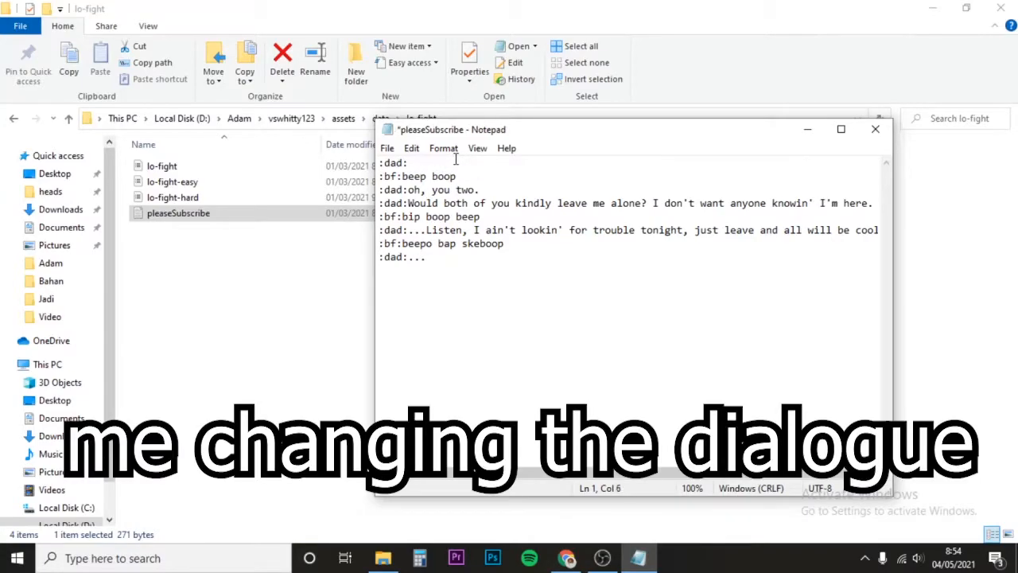
{"action": "type", "text": "subscribe to pyxlsquid"}
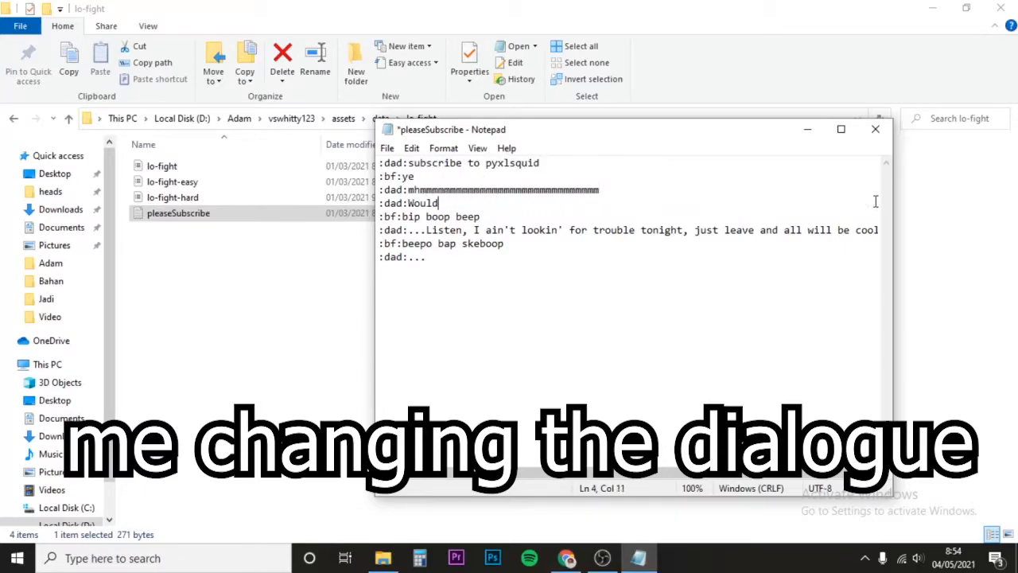
{"action": "type", "text": "if not i will explode on you"}
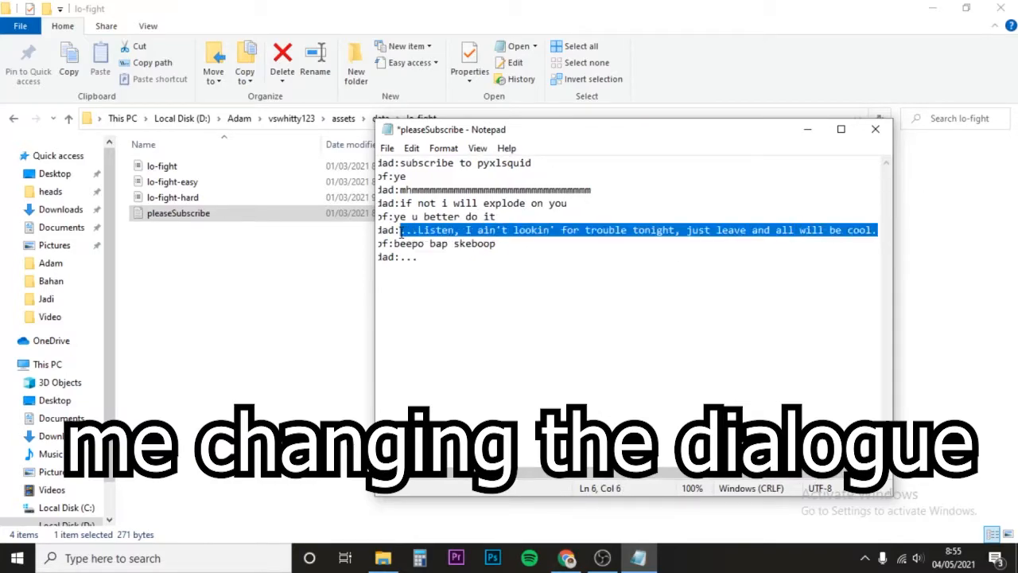
{"action": "type", "text": "yeswhitty"}
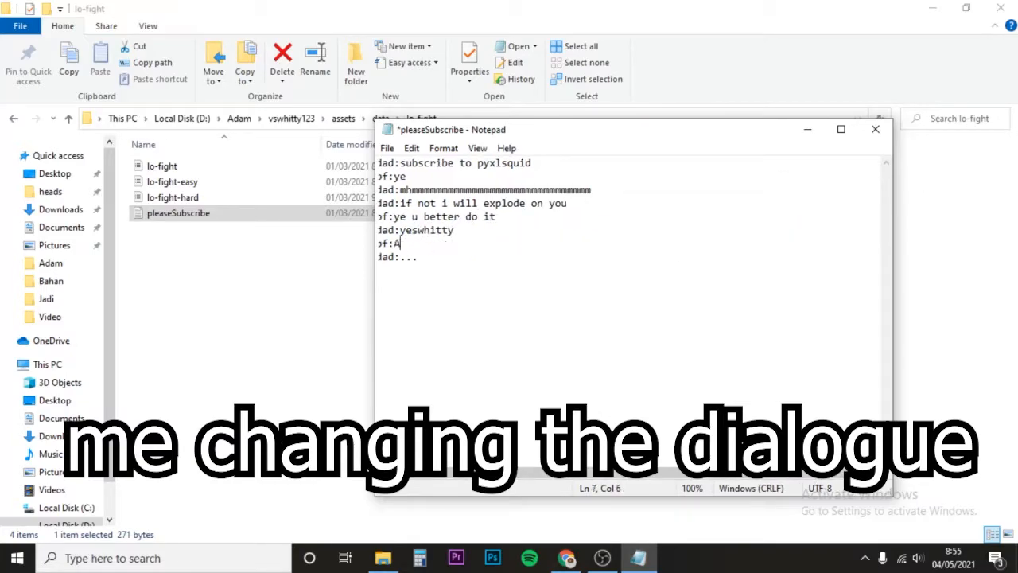
{"action": "type", "text": "AAAAAAAAAAAAAAAAAA"}
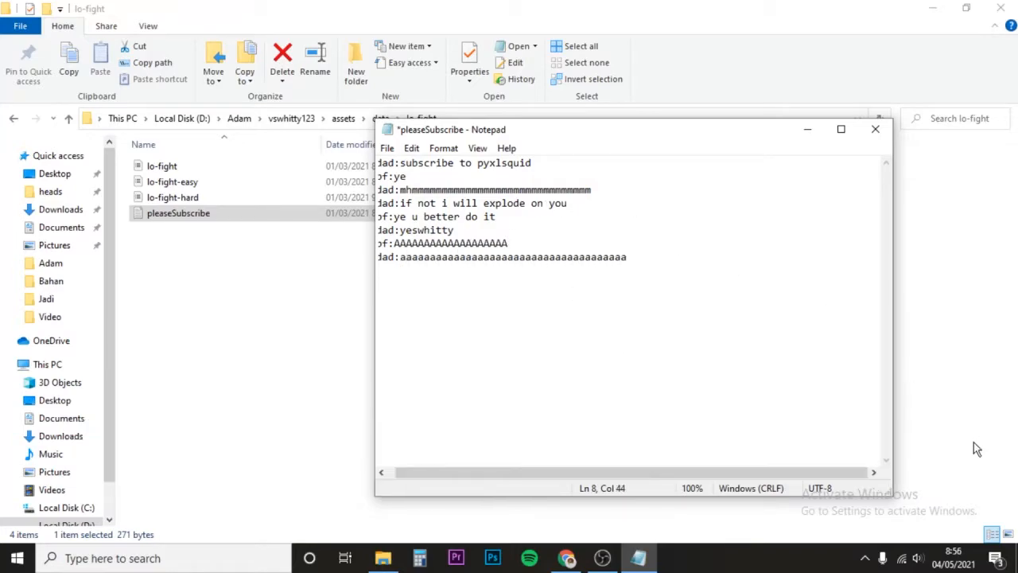
{"action": "mouse_move", "coordinate": [889, 147]}
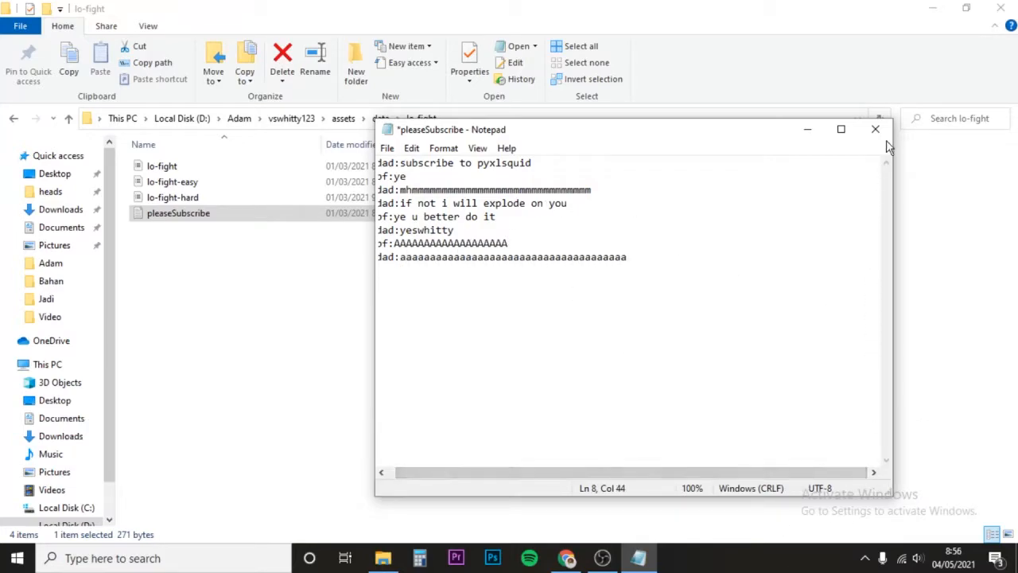
Close Notepad and save the dialogue changes.
{"action": "left_click", "coordinate": [875, 129]}
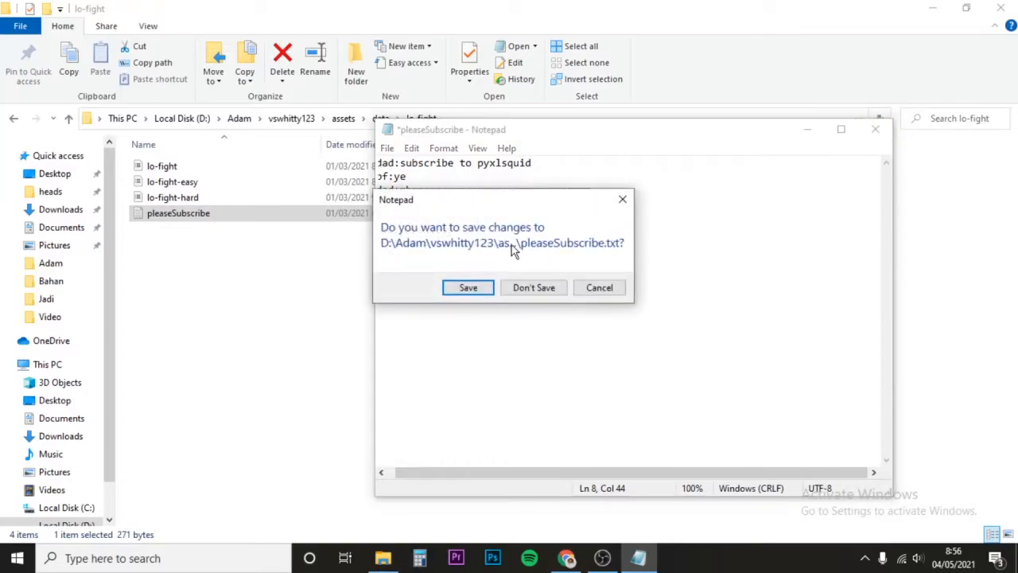
{"action": "left_click", "coordinate": [467, 287]}
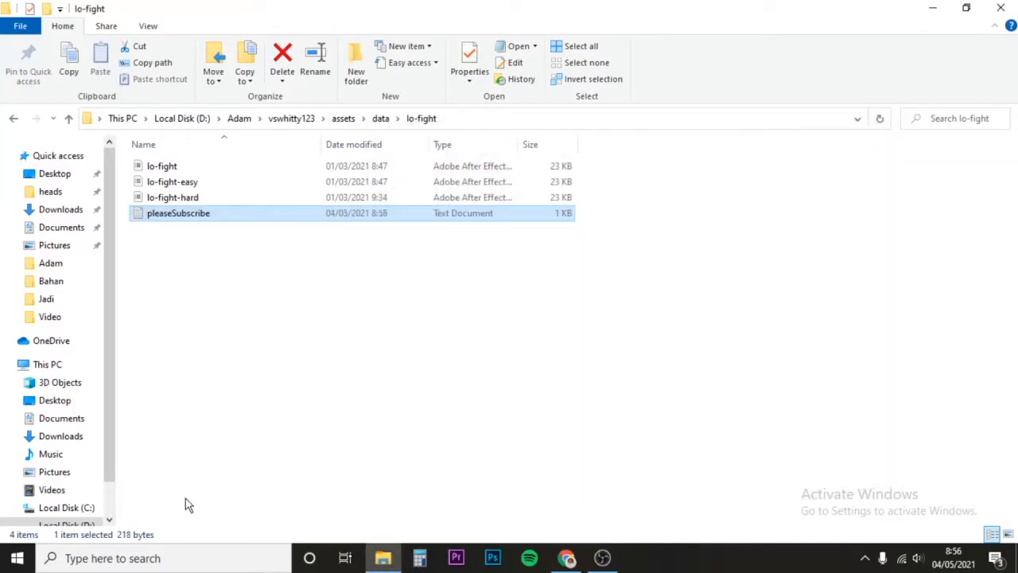
Navigate from Local Disk (D:) through Adam to vswhitty123 and launch VSWhitty.exe.
{"action": "left_click", "coordinate": [181, 118]}
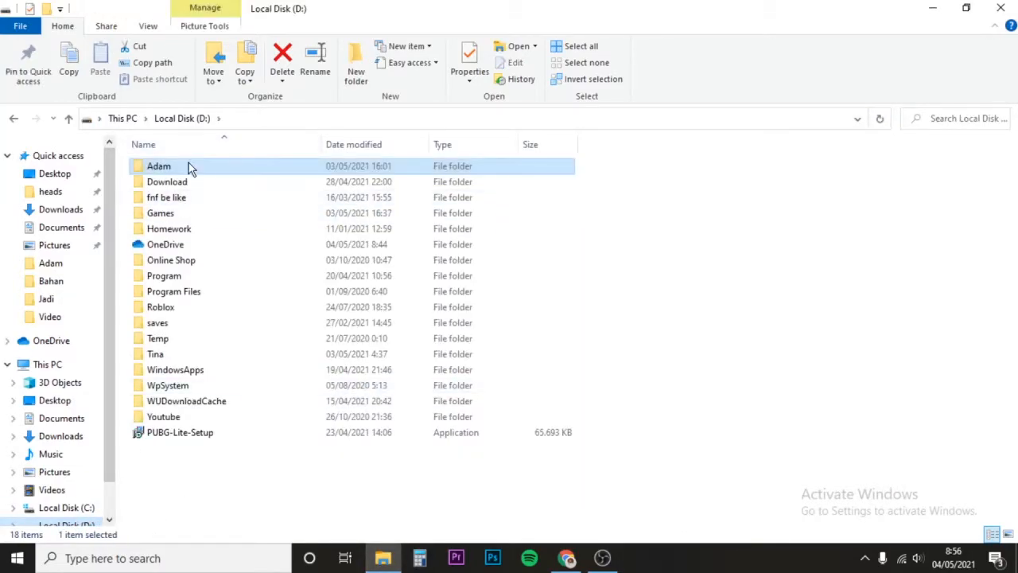
{"action": "double_click", "coordinate": [159, 166]}
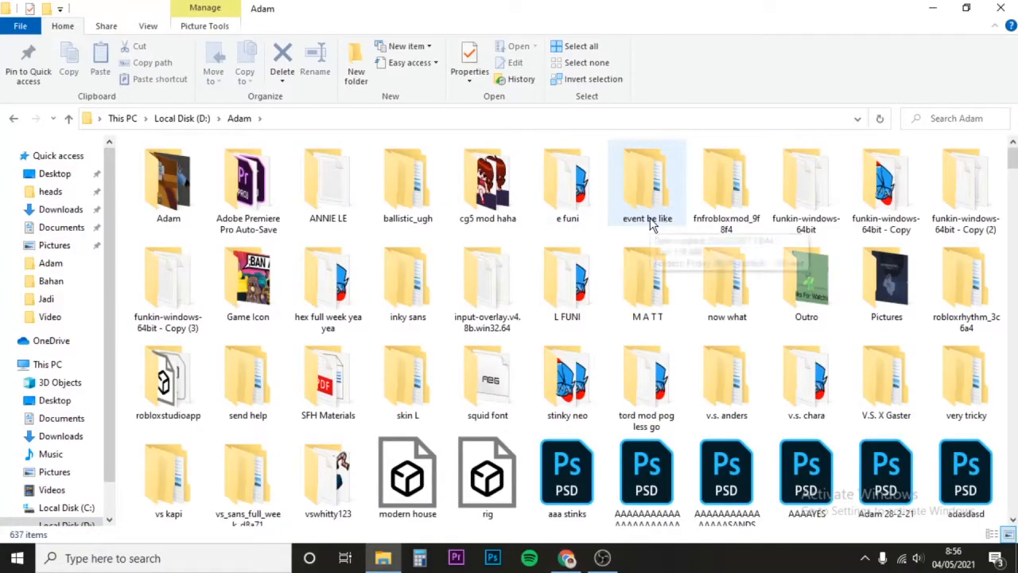
{"action": "double_click", "coordinate": [327, 474]}
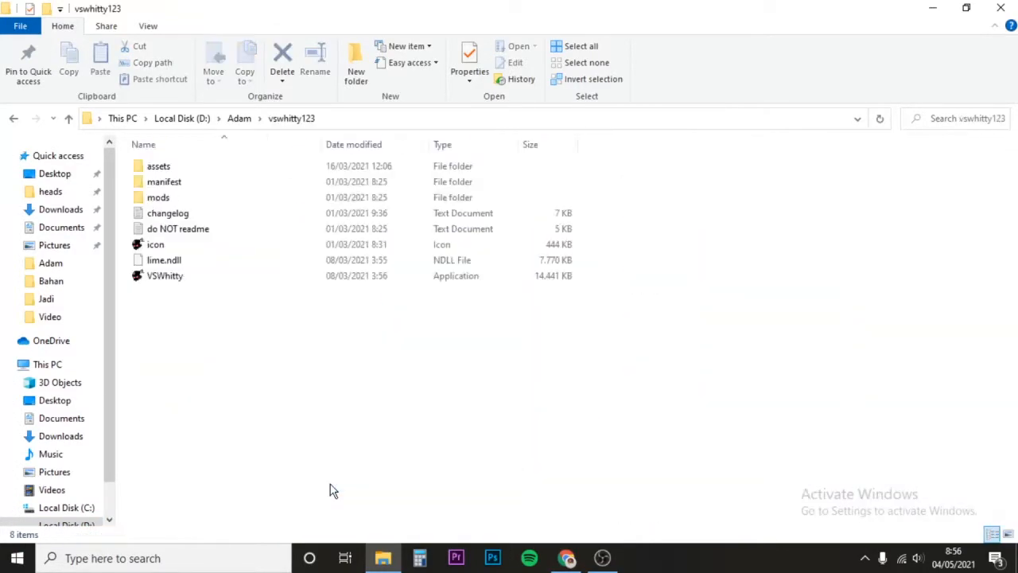
{"action": "left_click", "coordinate": [165, 276]}
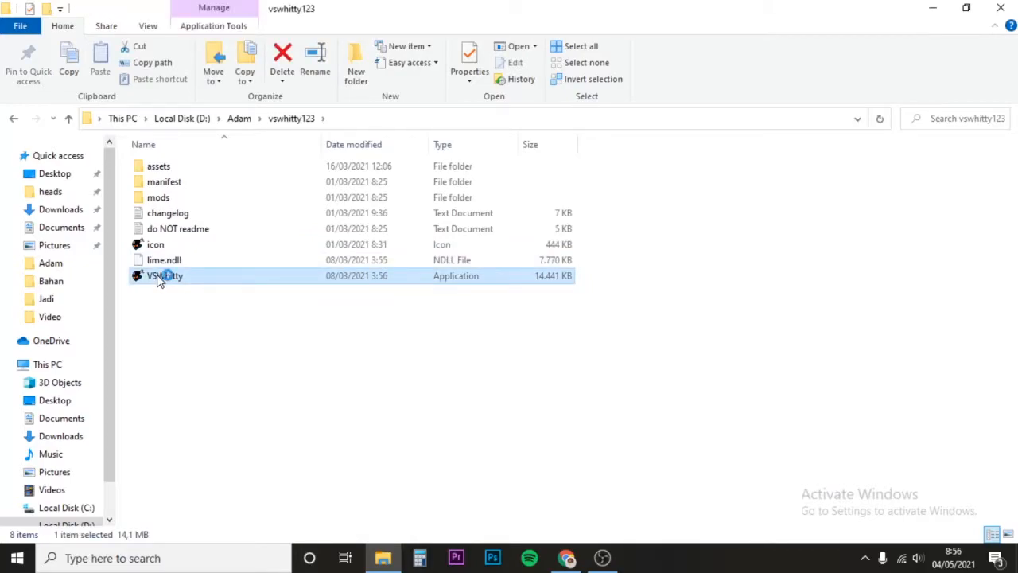
{"action": "double_click", "coordinate": [165, 276]}
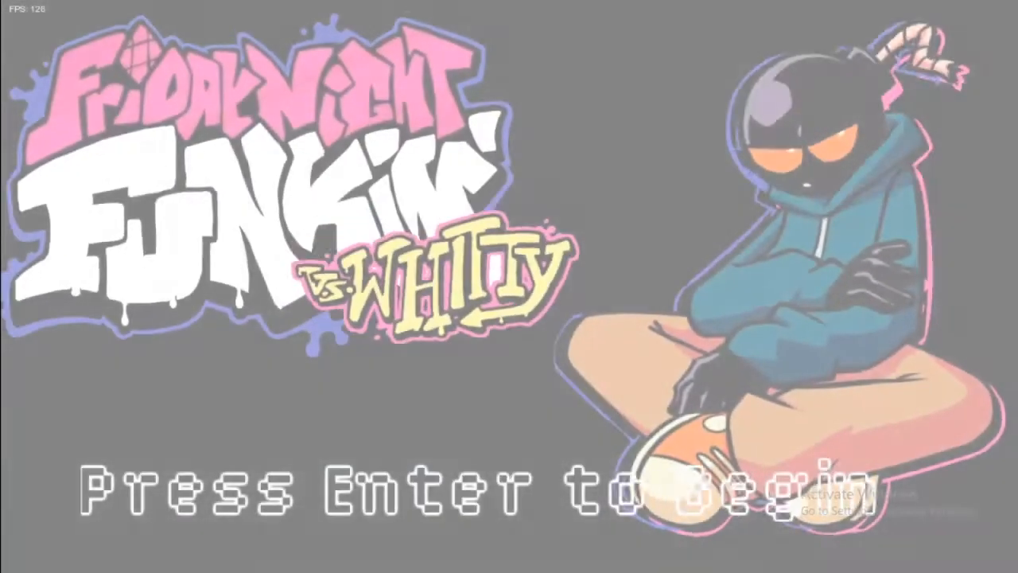
Start from the title screen, play the Whitty song, then escape to the main menu.
{"action": "key", "text": "enter"}
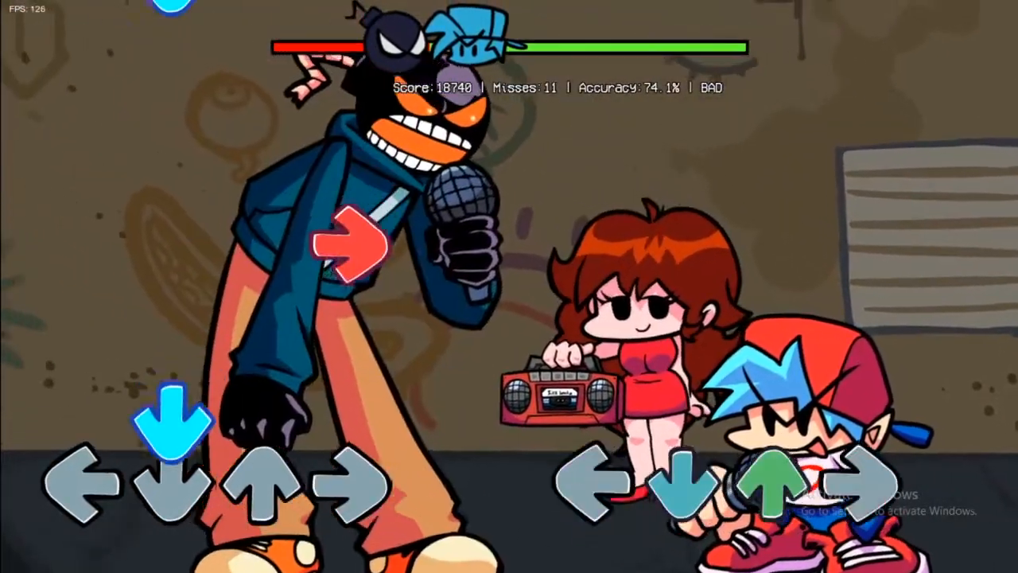
{"action": "key", "text": "escape"}
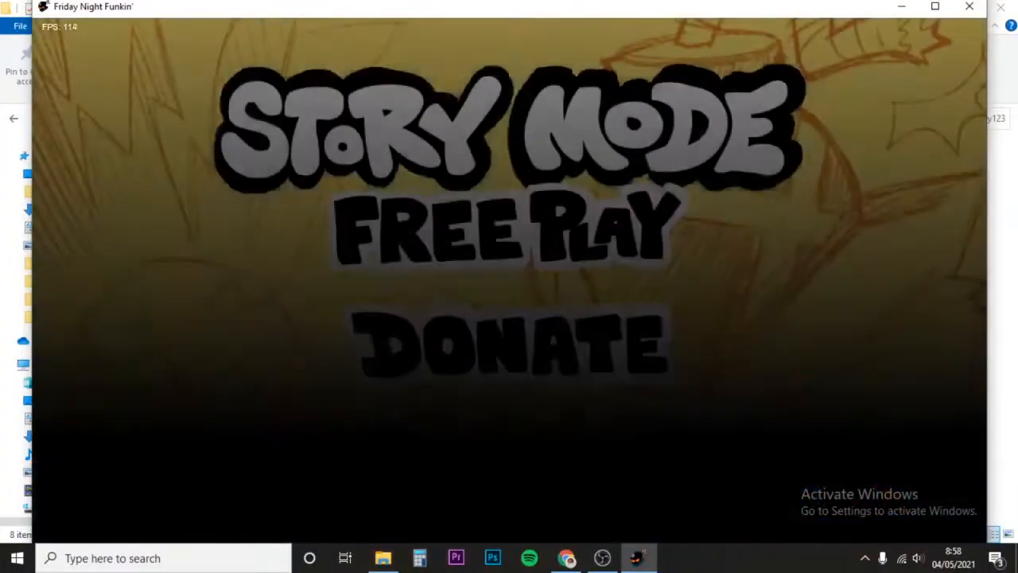
Close the Friday Night Funkin' game window.
{"action": "left_click", "coordinate": [383, 557]}
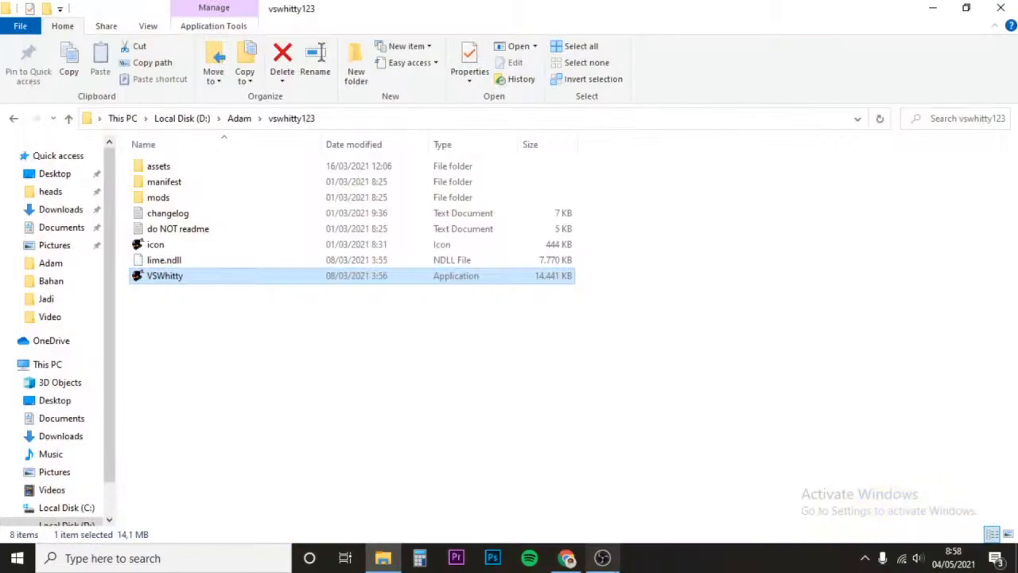
{"action": "mouse_move", "coordinate": [628, 465]}
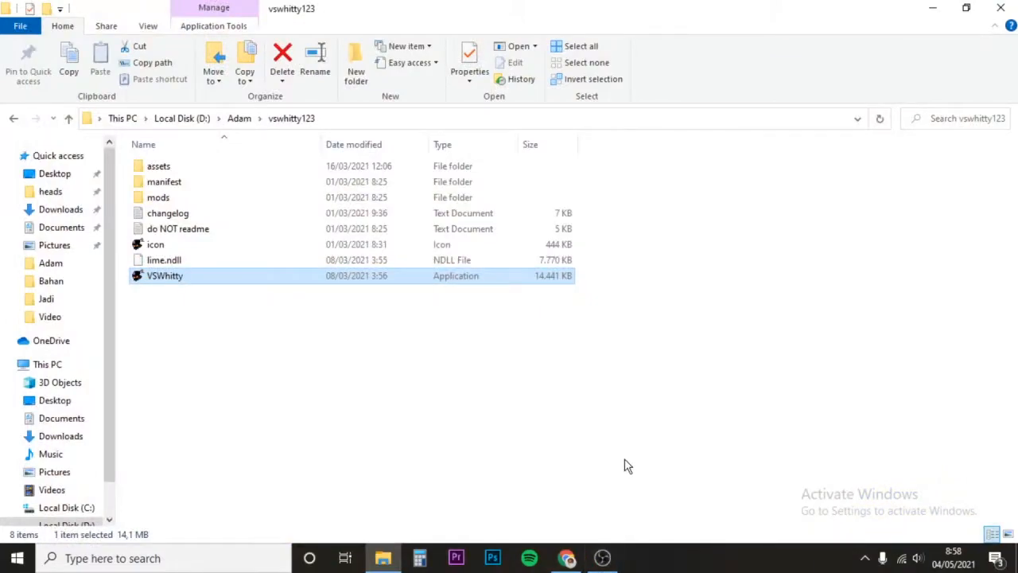
{"action": "mouse_move", "coordinate": [179, 514]}
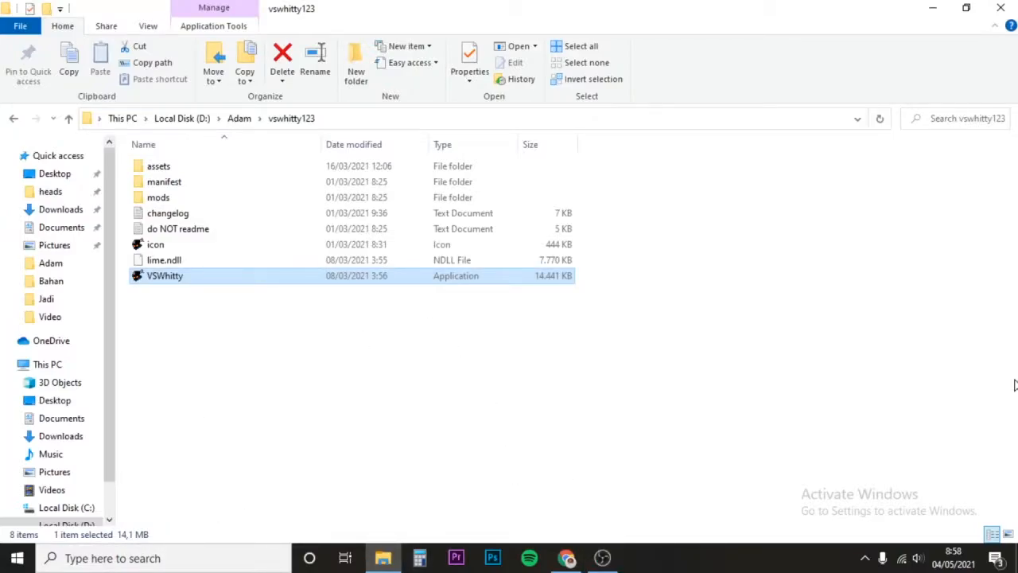
{"action": "mouse_move", "coordinate": [602, 558]}
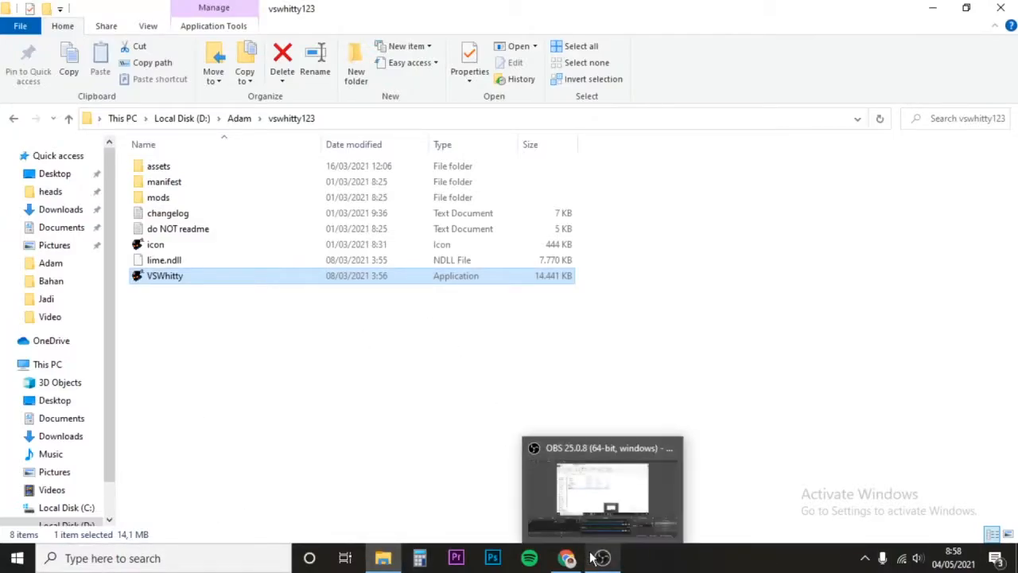